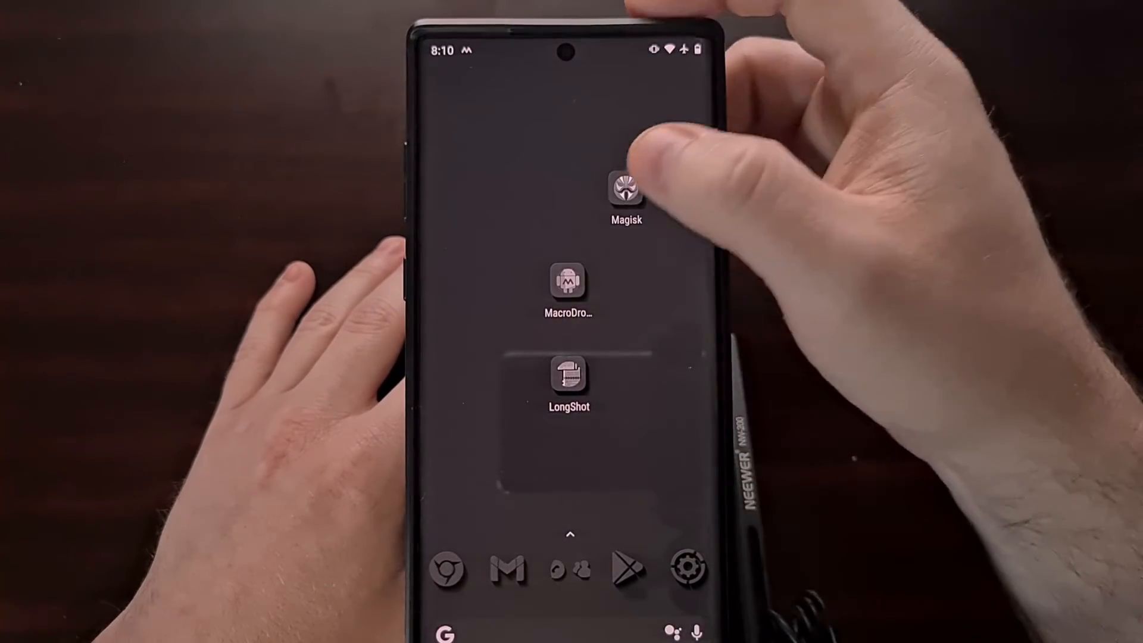
- Focus the PowerShell window in the Android folder while the phone reboots into recovery
{"action": "left_click", "coordinate": [624, 191]}
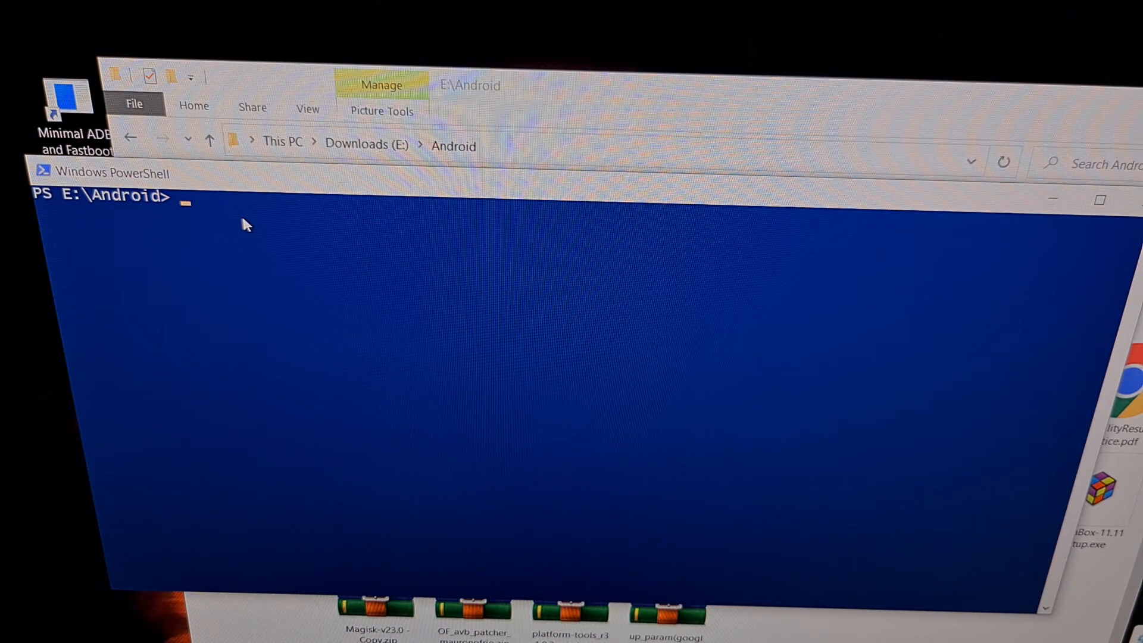
- Run adb sideload '.\Magisk-v23.0 - Copy.zip' in PowerShell, starting the adb daemon
{"action": "type", "text": "adb"}
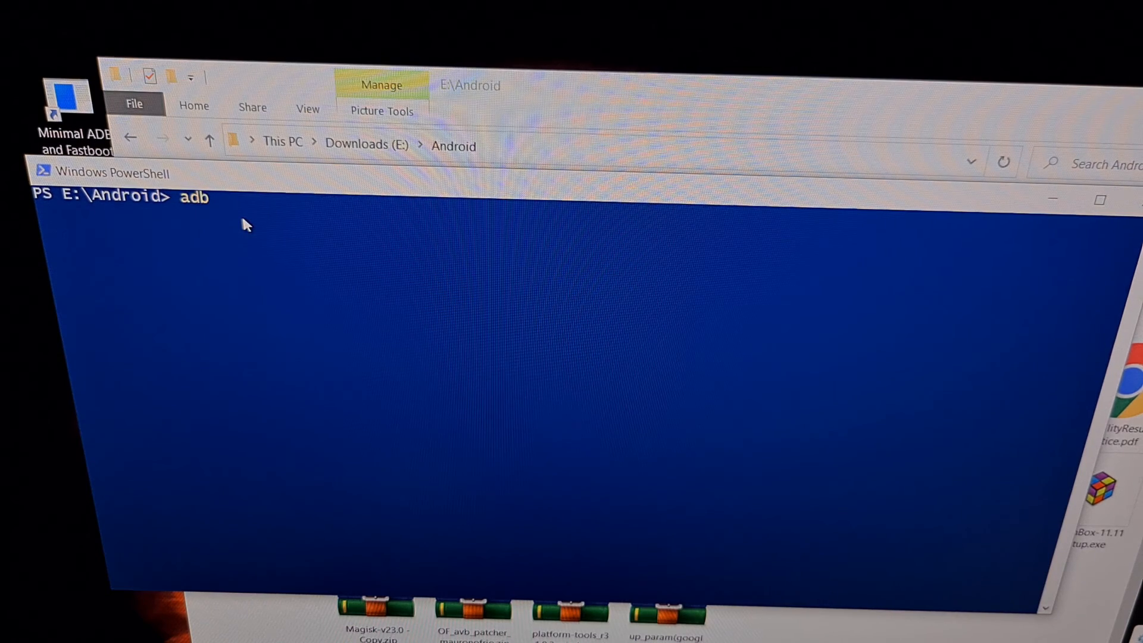
{"action": "type", "text": "s"}
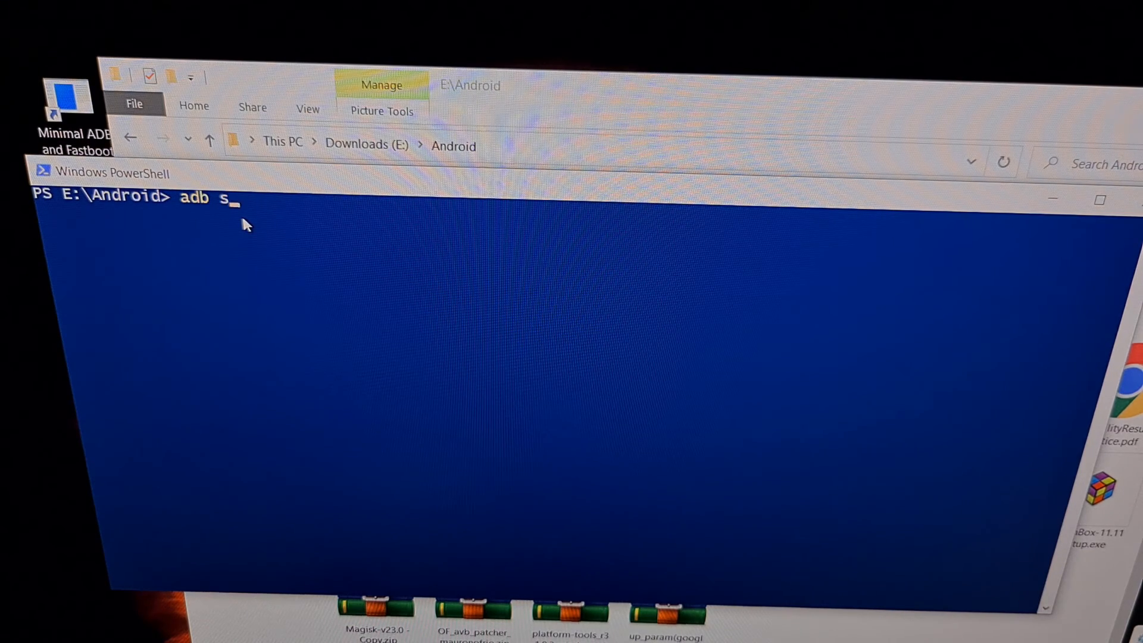
{"action": "type", "text": "ideload"}
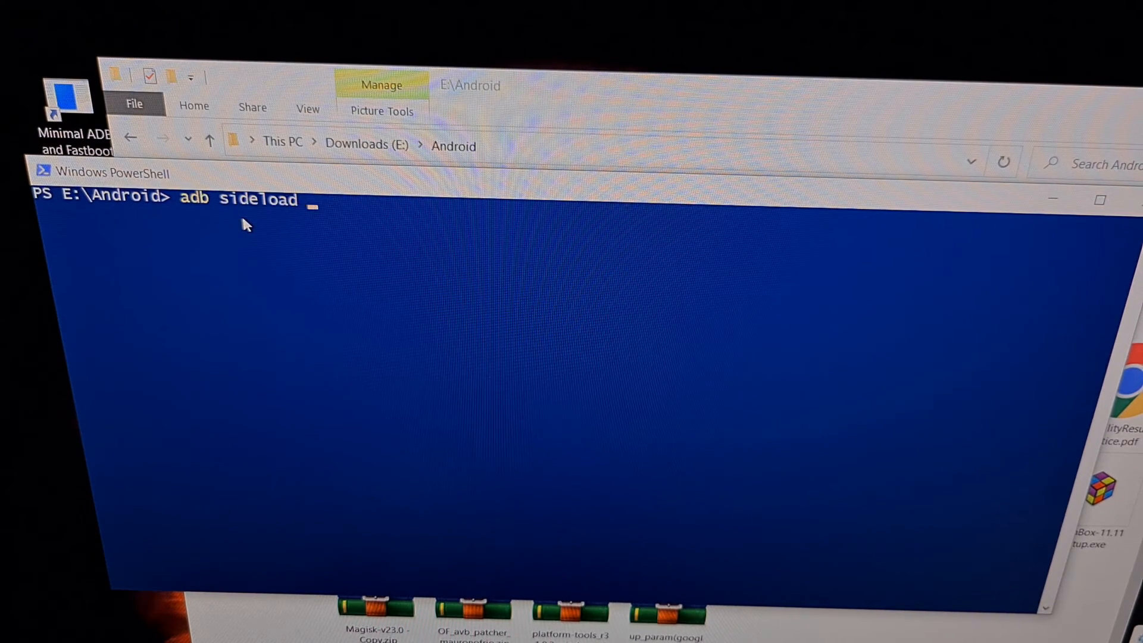
{"action": "type", "text": "Mag"}
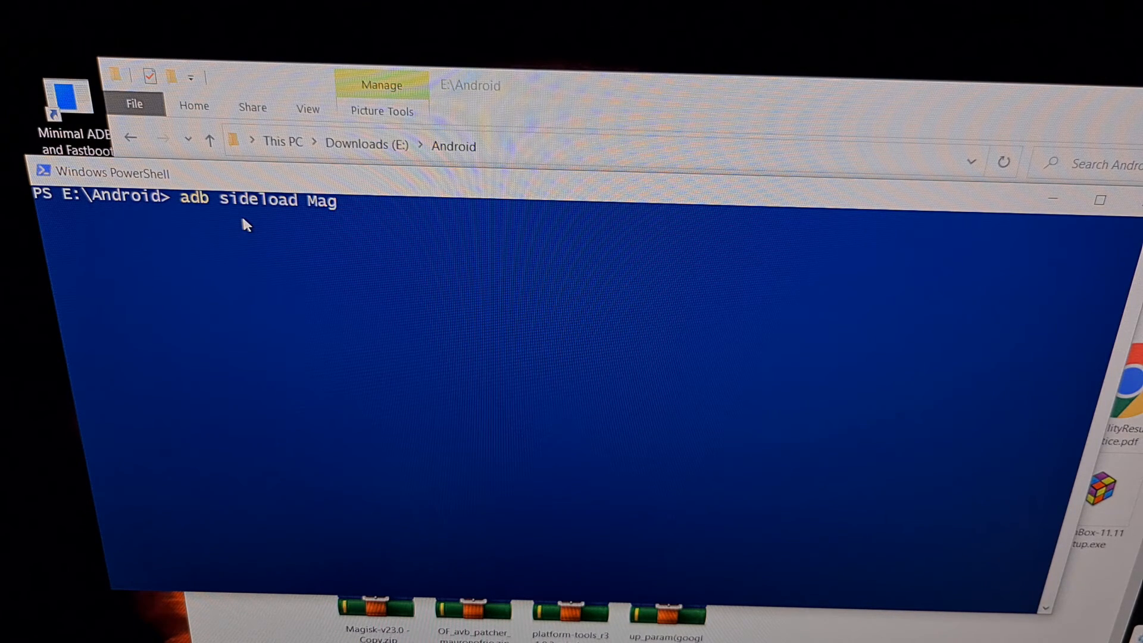
{"action": "type", "text": "'.\\Magisk-v23.0 - Copy.zip'"}
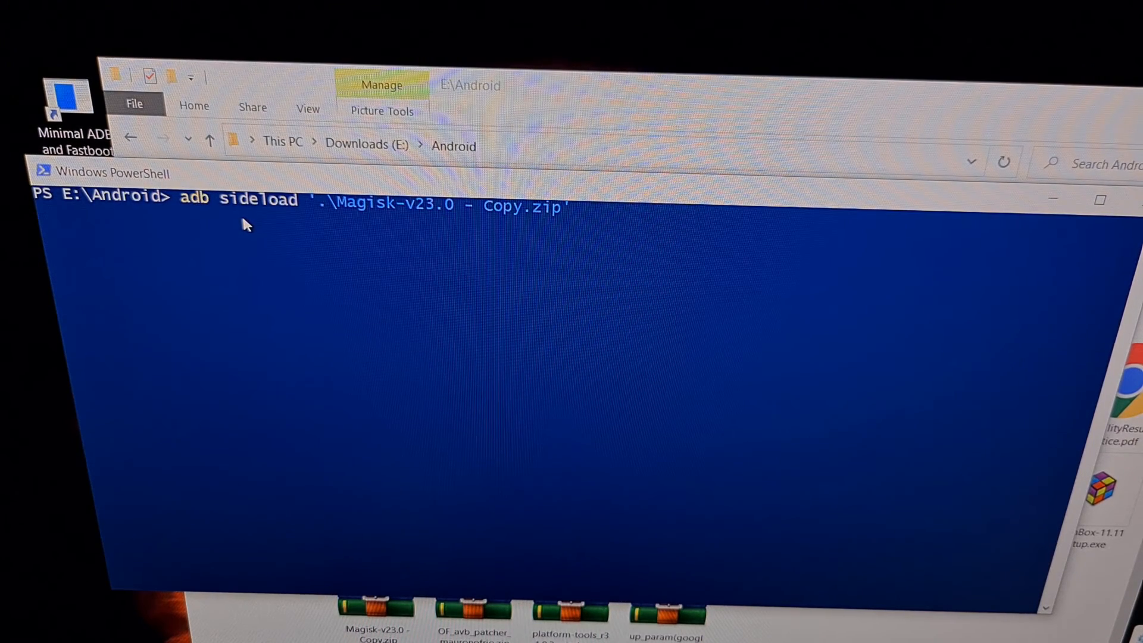
{"action": "key", "text": "Return"}
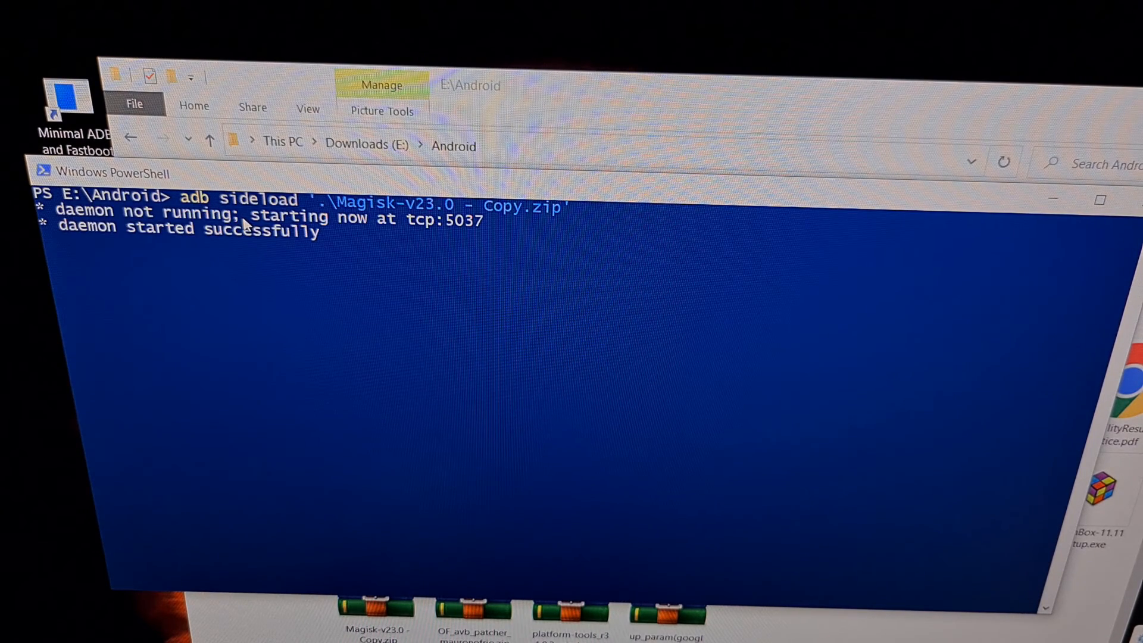